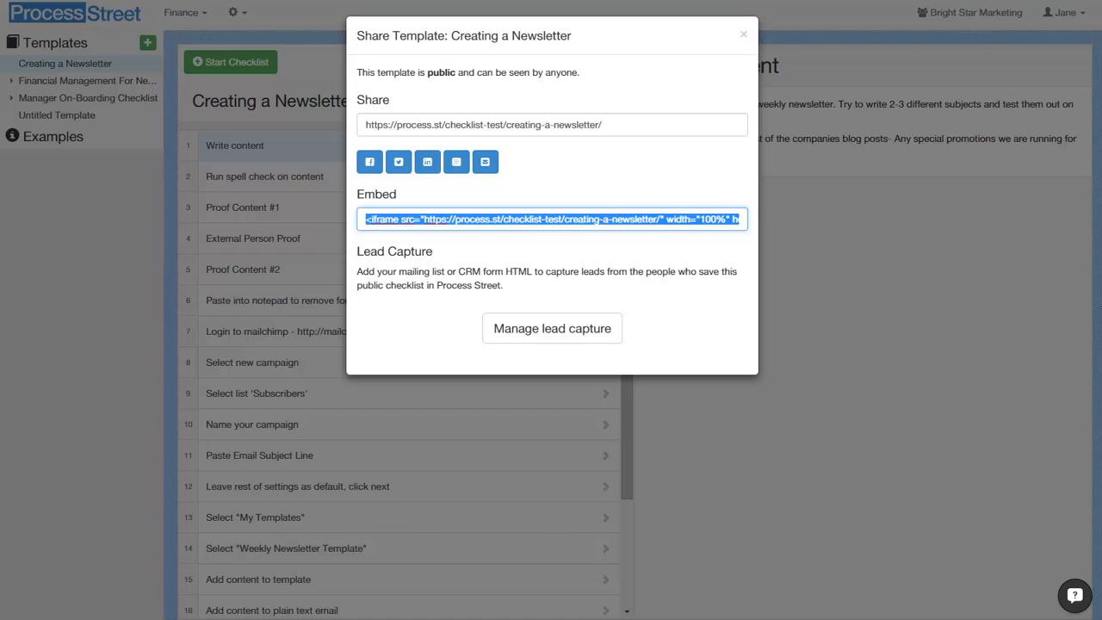
- Reopen the template's sharing options and choose 'Manage lead capture'
{"action": "left_click", "coordinate": [743, 33]}
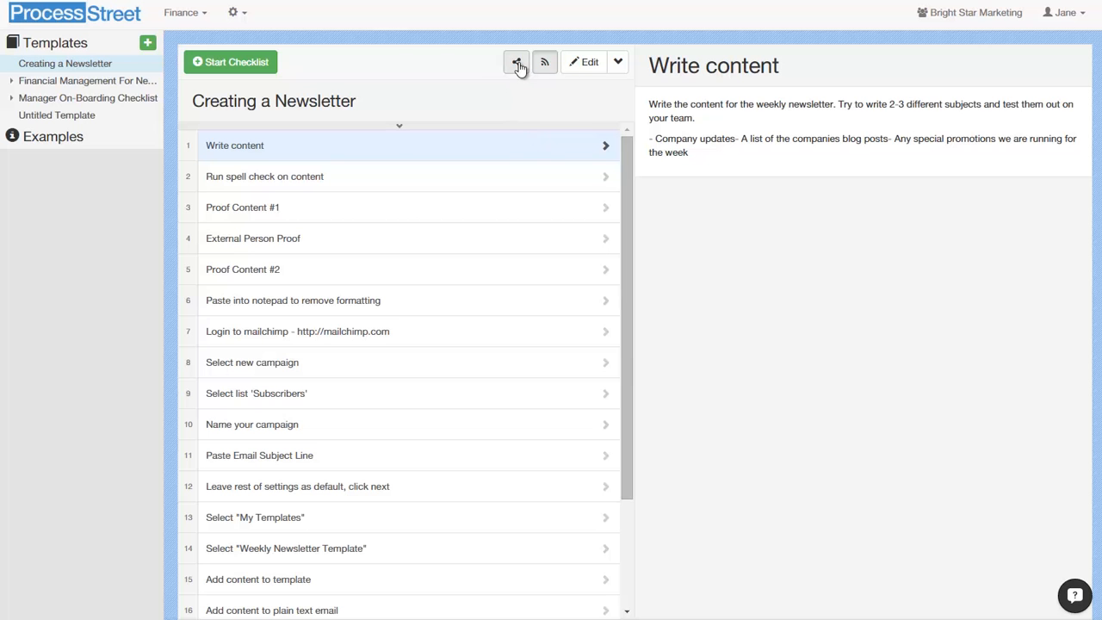
{"action": "left_click", "coordinate": [517, 62]}
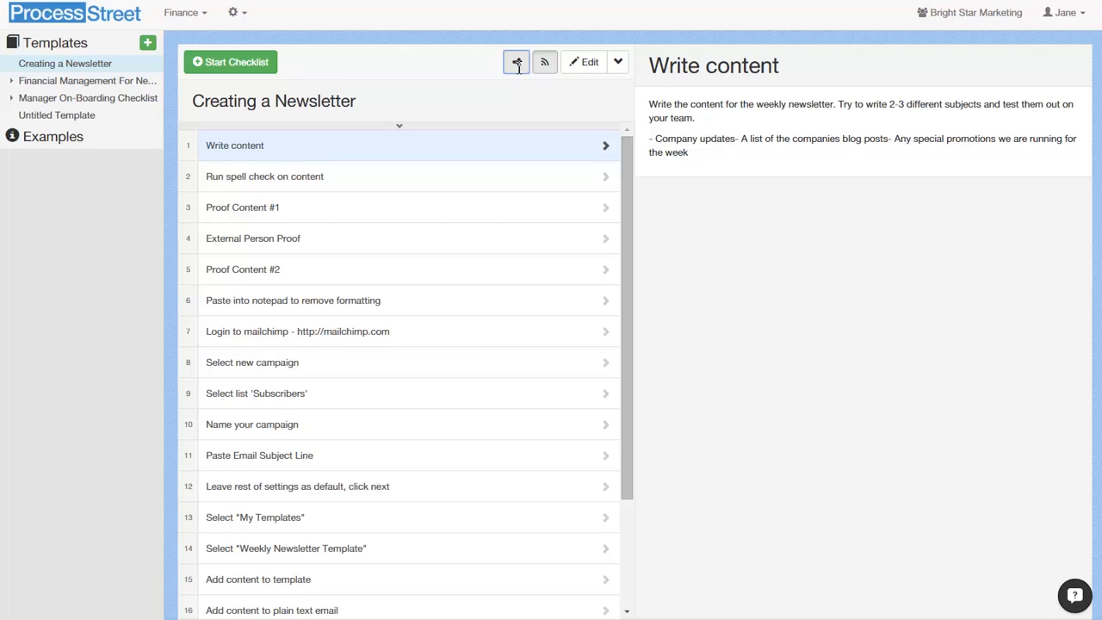
{"action": "left_click", "coordinate": [515, 61]}
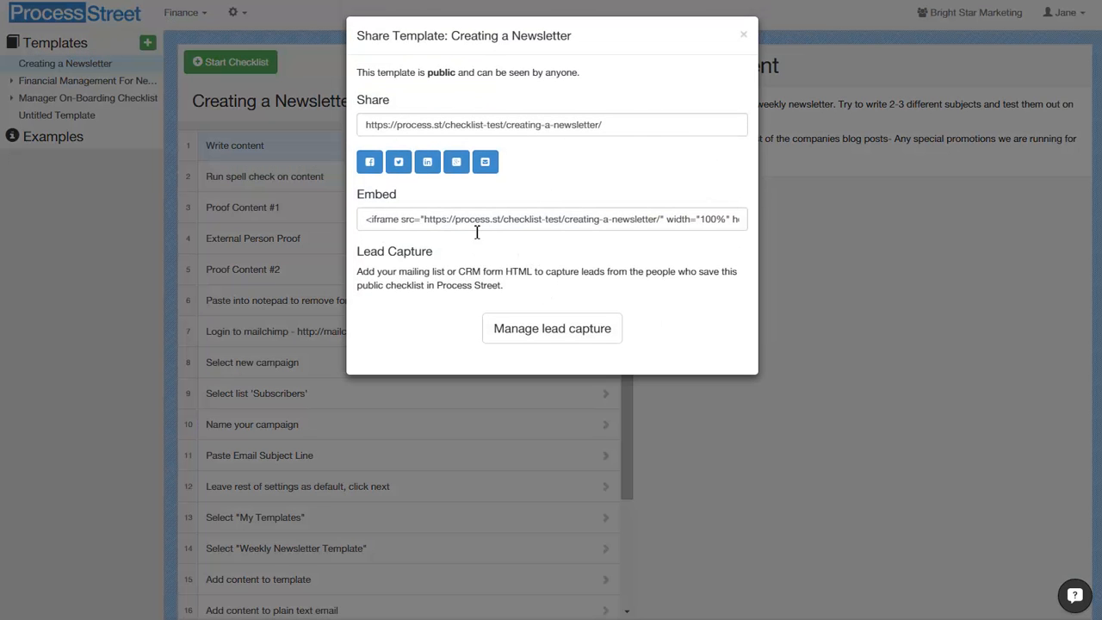
{"action": "mouse_move", "coordinate": [564, 176]}
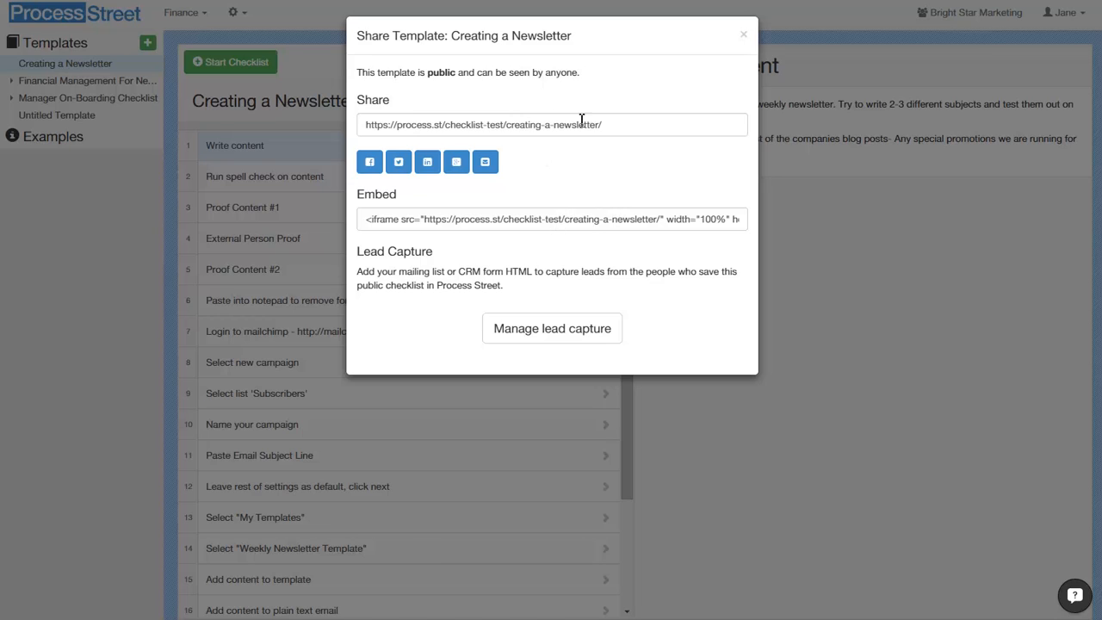
{"action": "mouse_move", "coordinate": [542, 138]}
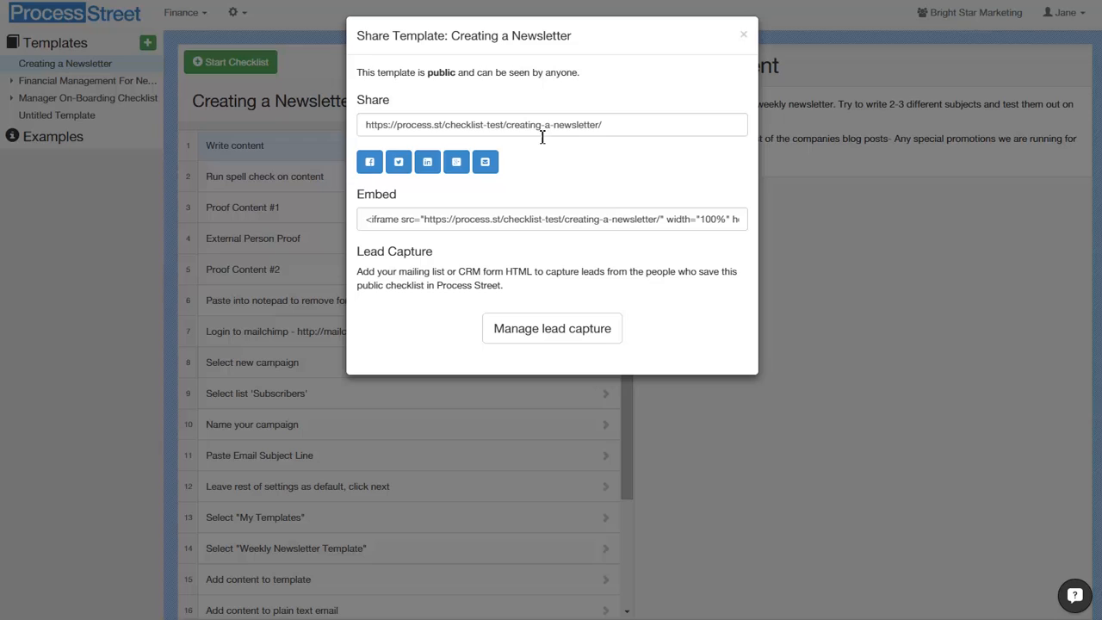
{"action": "mouse_move", "coordinate": [563, 142]}
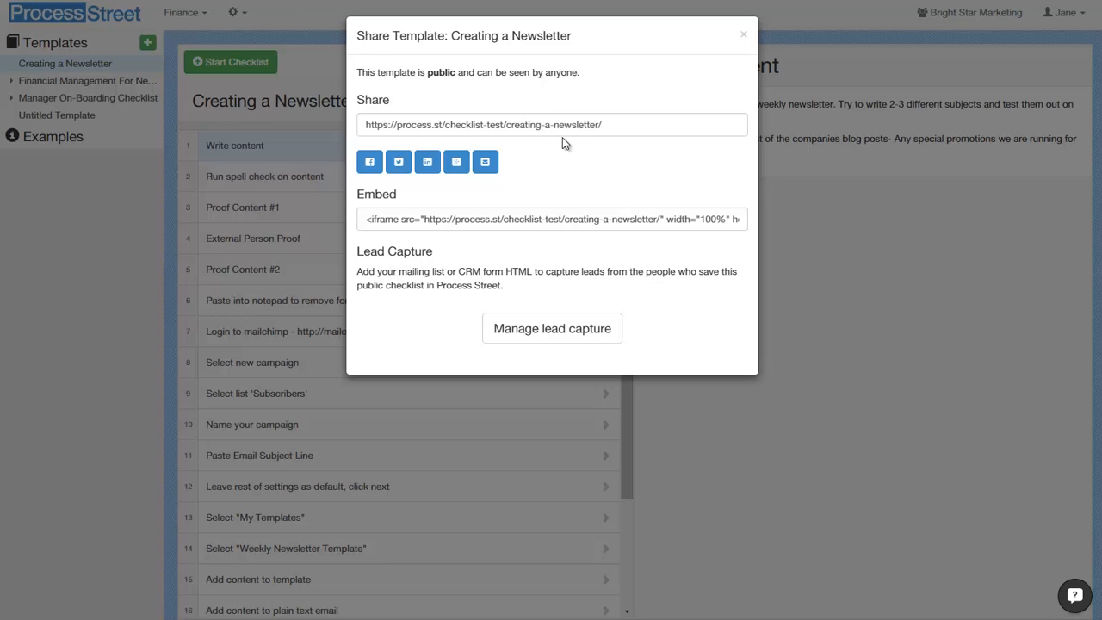
{"action": "mouse_move", "coordinate": [552, 328]}
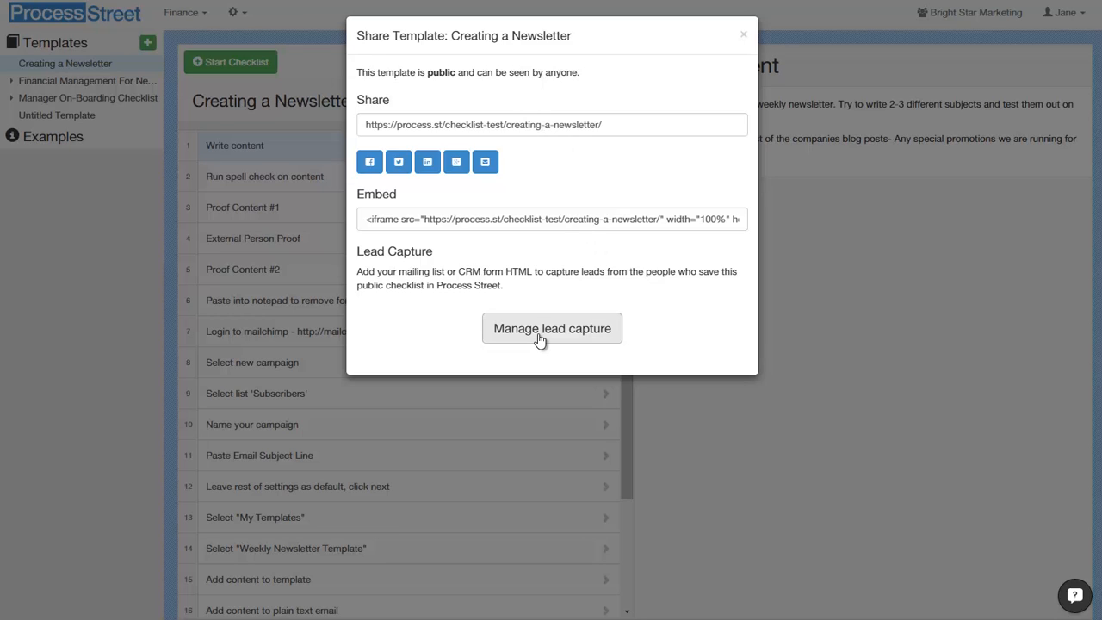
{"action": "left_click", "coordinate": [551, 328]}
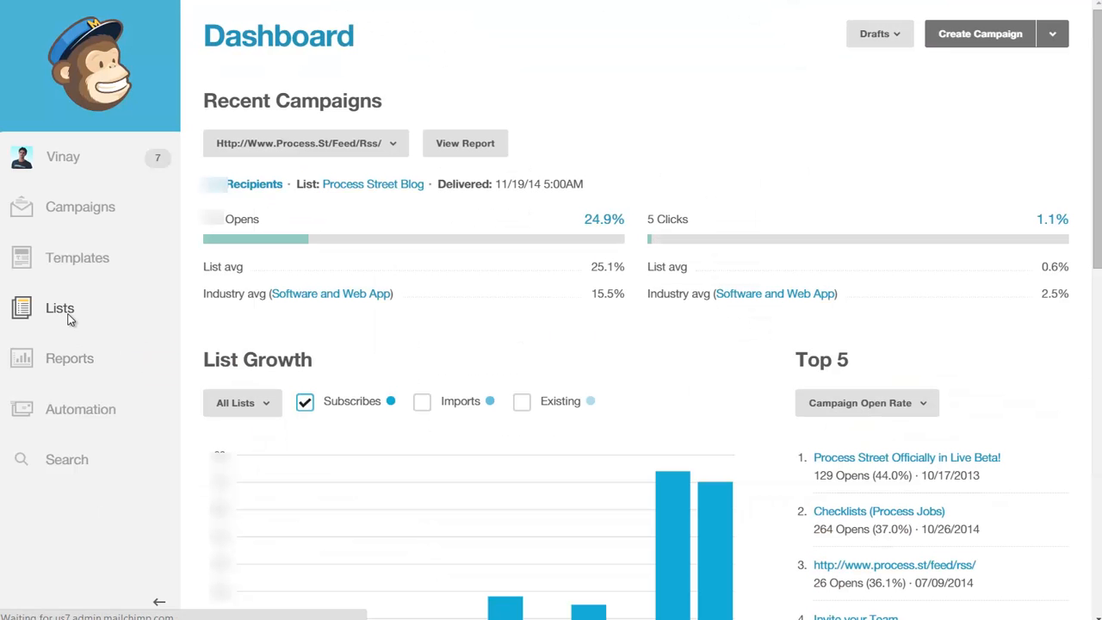
- Open the 'Process Street Blog (Test)' list from Lists and go to its Signup forms
{"action": "left_click", "coordinate": [59, 308]}
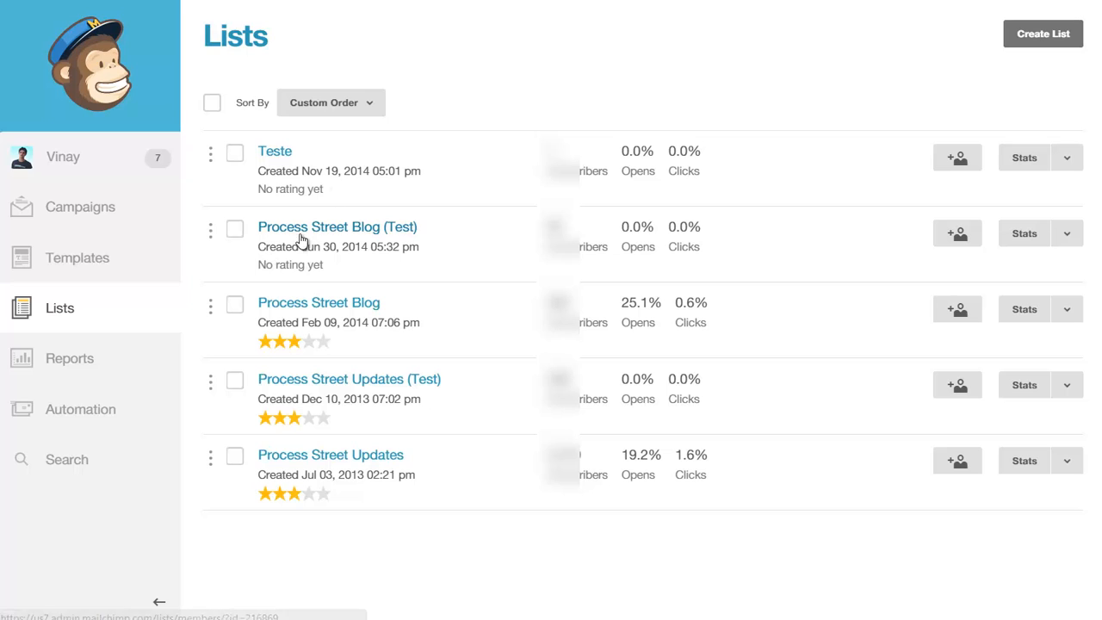
{"action": "left_click", "coordinate": [337, 226]}
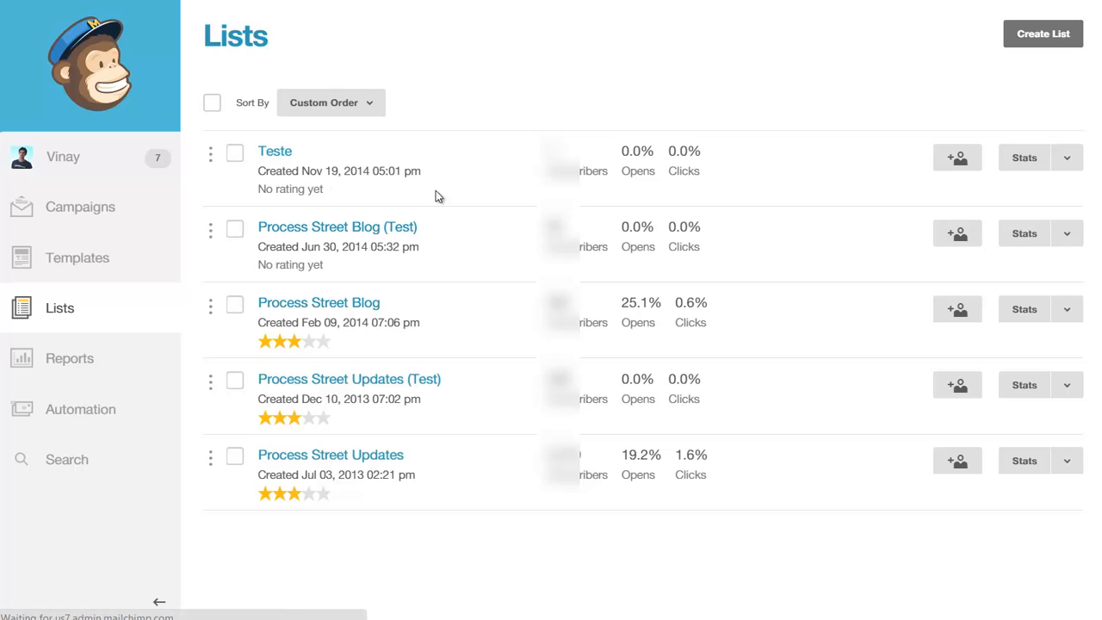
{"action": "left_click", "coordinate": [337, 226]}
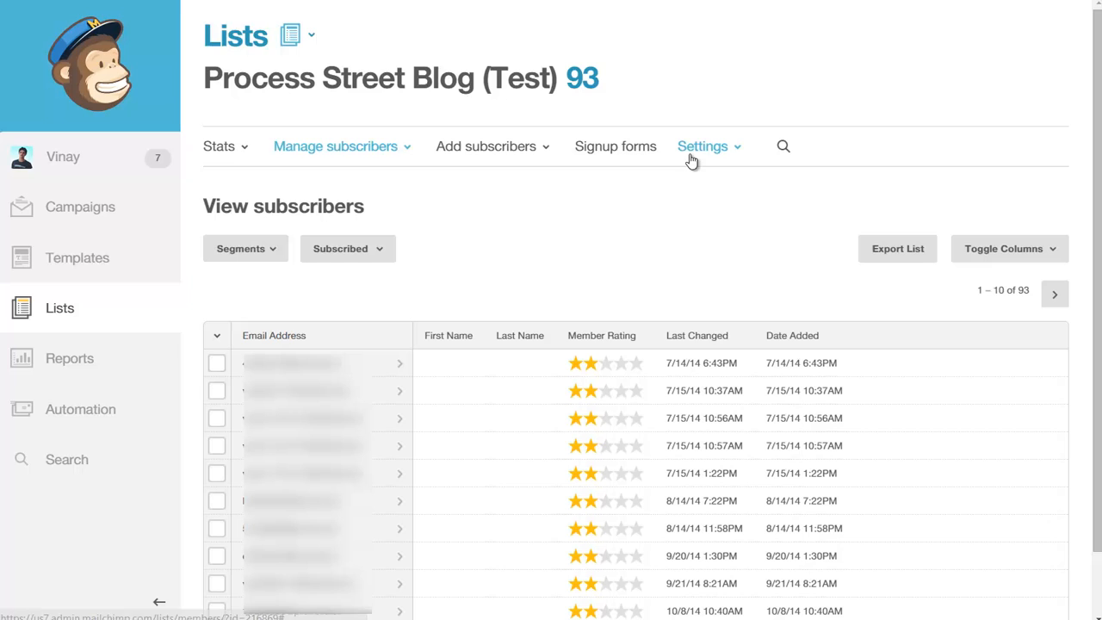
{"action": "left_click", "coordinate": [702, 146]}
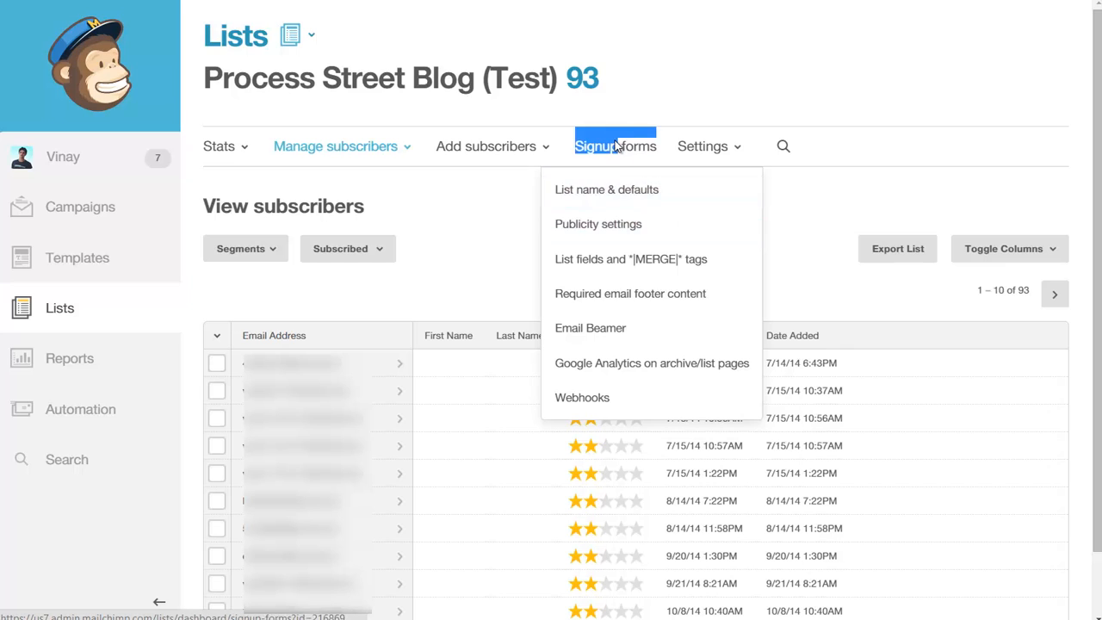
{"action": "left_click", "coordinate": [614, 145]}
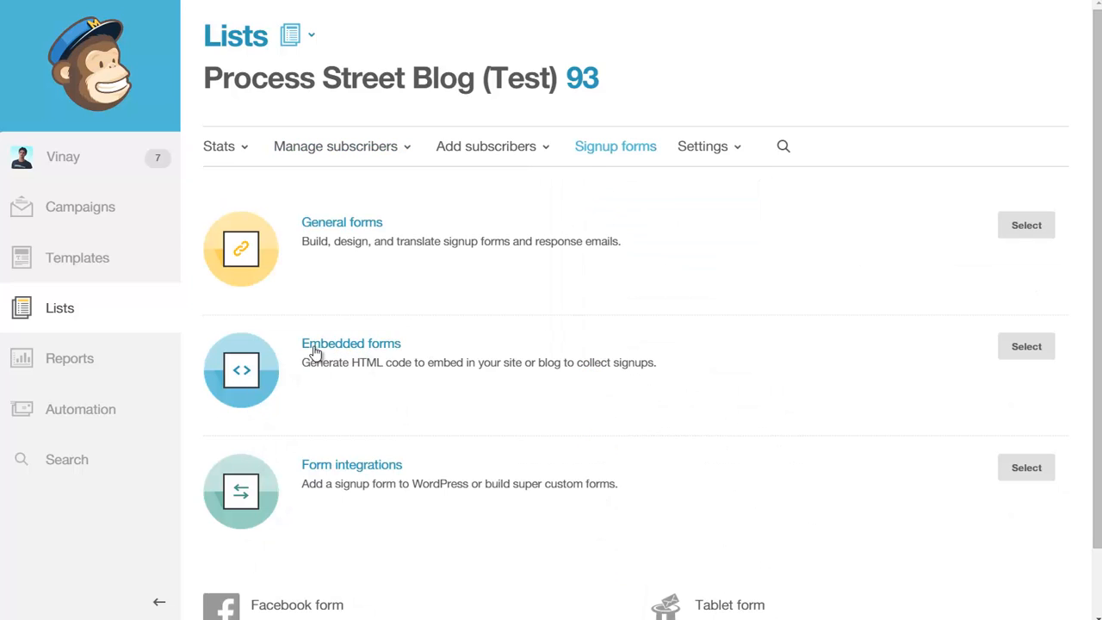
- Select 'Embedded forms' to generate the list's signup form HTML code
{"action": "triple_click", "coordinate": [478, 361]}
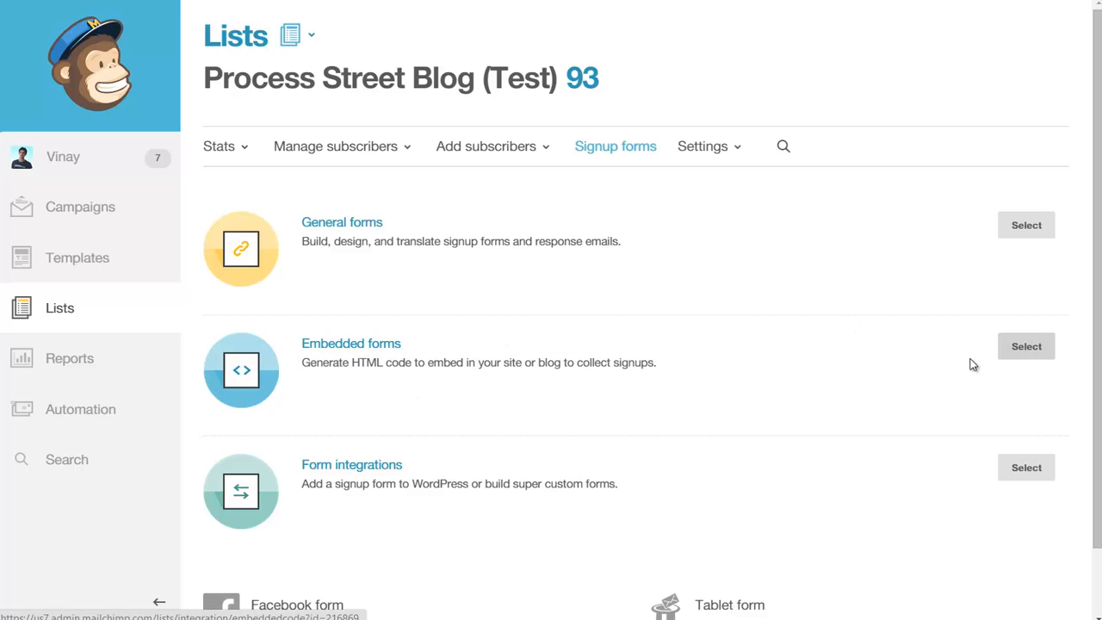
{"action": "left_click", "coordinate": [1025, 346]}
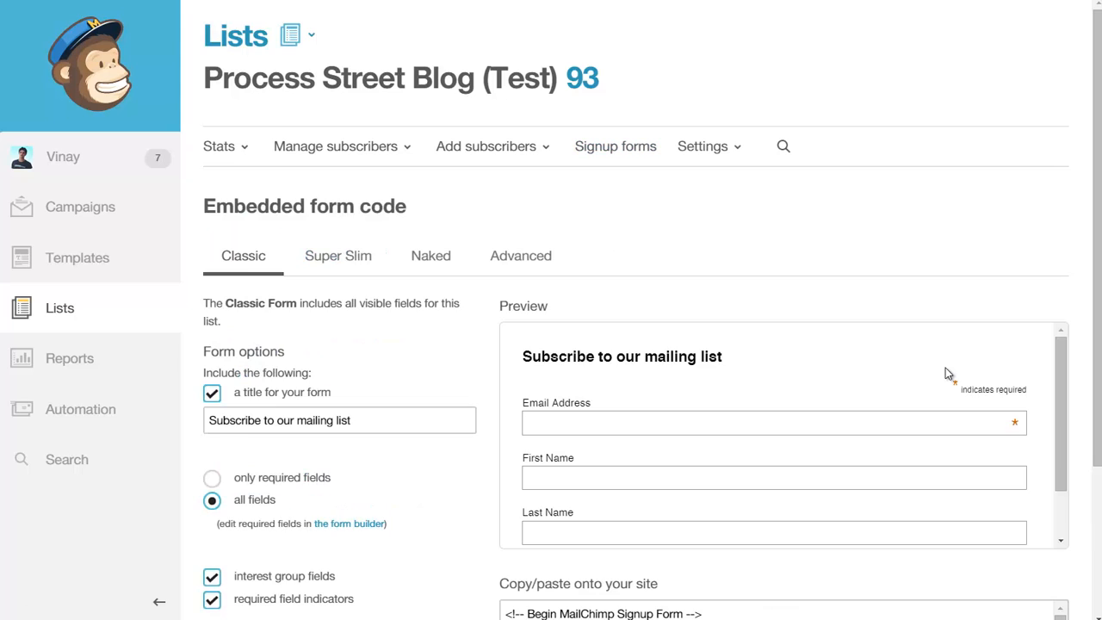
{"action": "scroll", "scroll_direction": "down", "scroll_amount": 3}
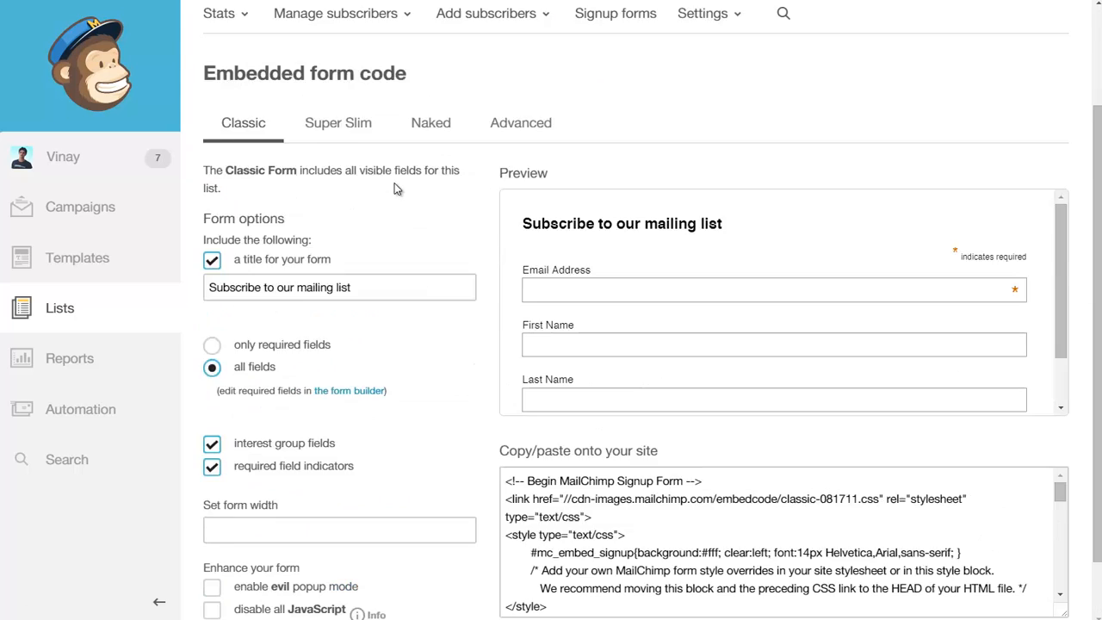
{"action": "scroll", "scroll_direction": "up", "scroll_amount": 3}
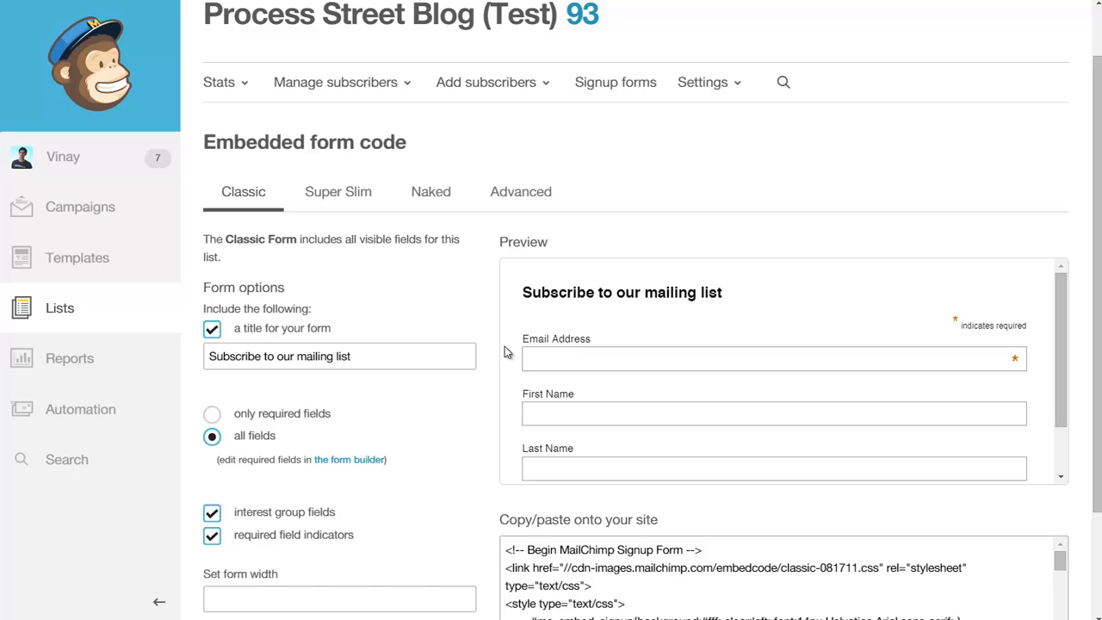
{"action": "scroll", "scroll_direction": "down", "scroll_amount": 3}
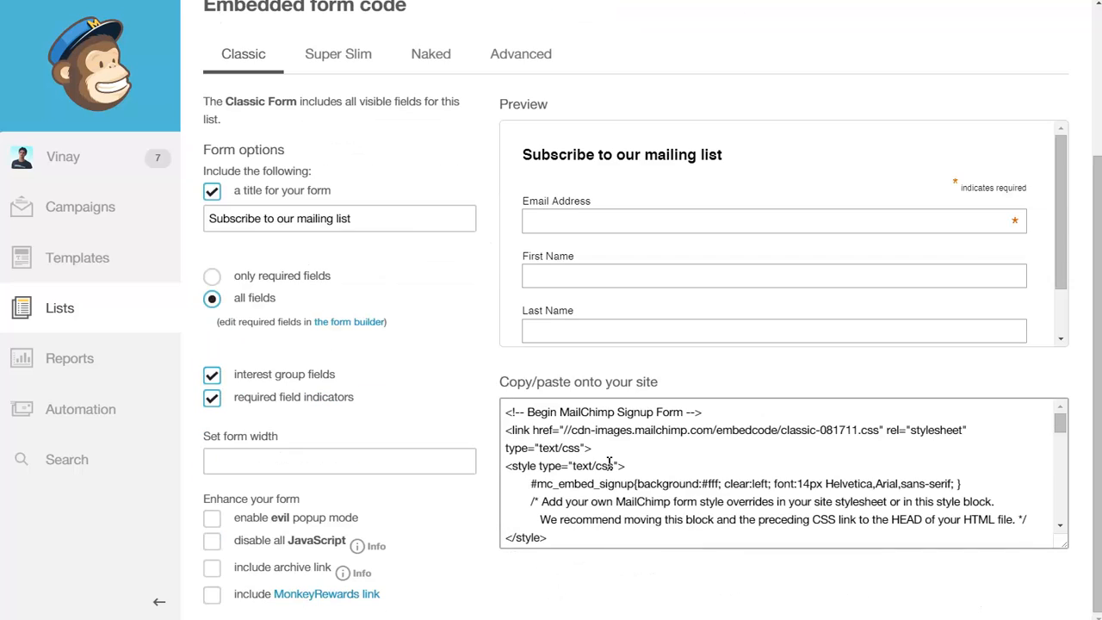
{"action": "mouse_move", "coordinate": [716, 438]}
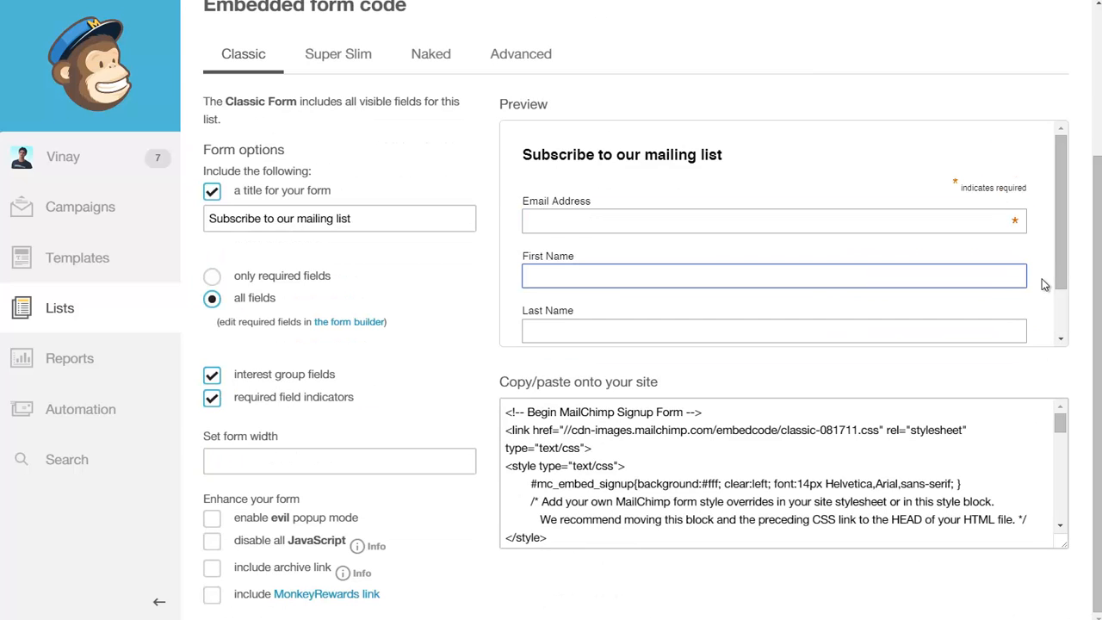
{"action": "scroll", "scroll_direction": "down", "scroll_amount": 3}
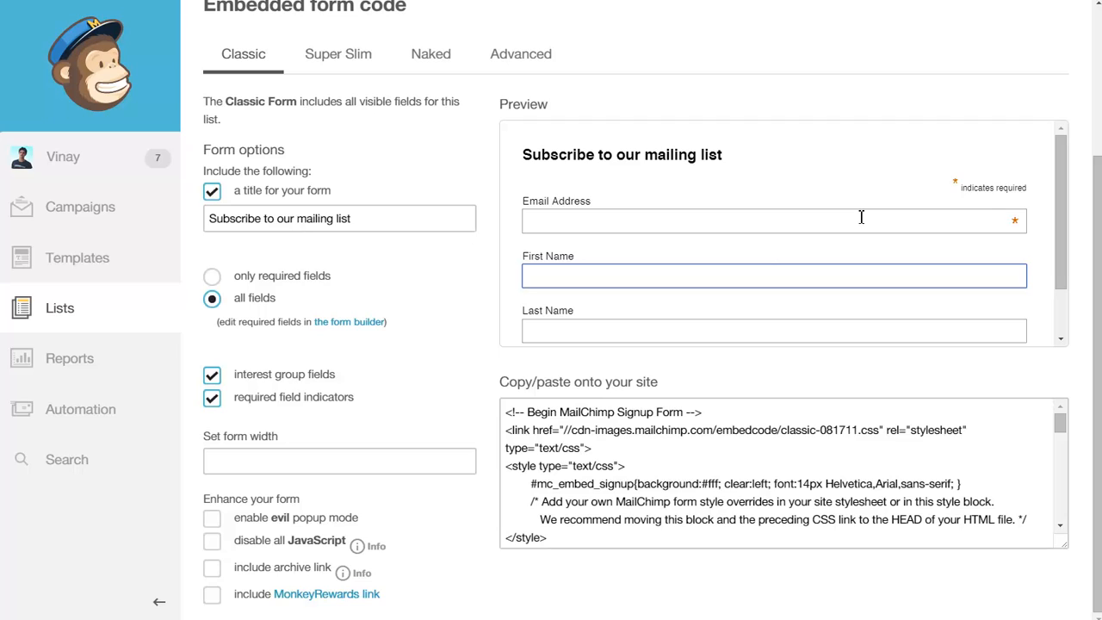
{"action": "mouse_move", "coordinate": [881, 224]}
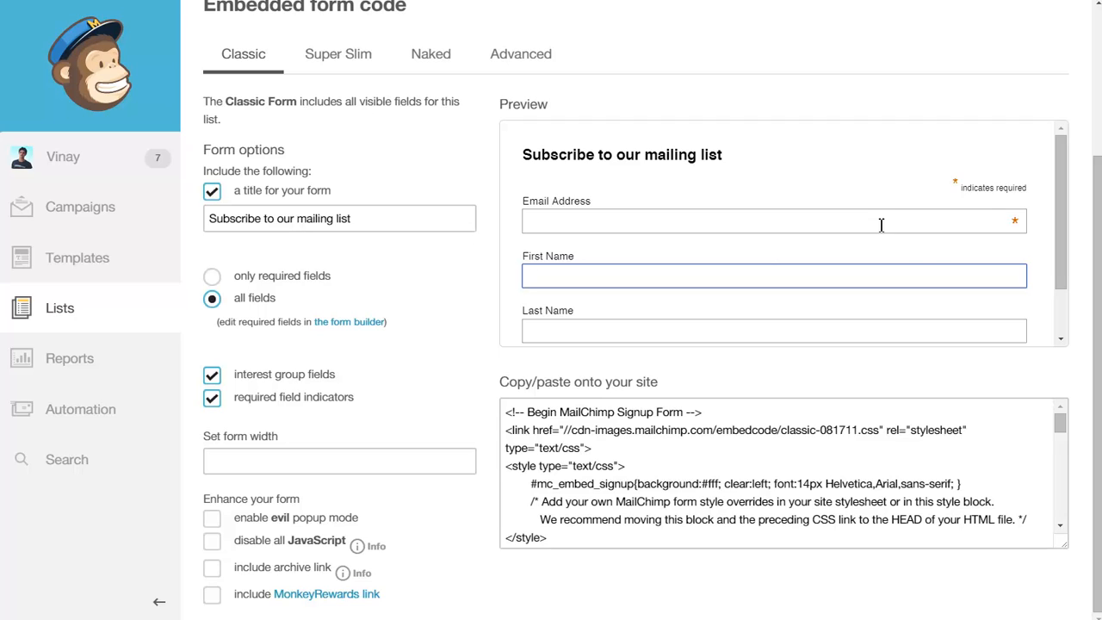
{"action": "mouse_move", "coordinate": [239, 275]}
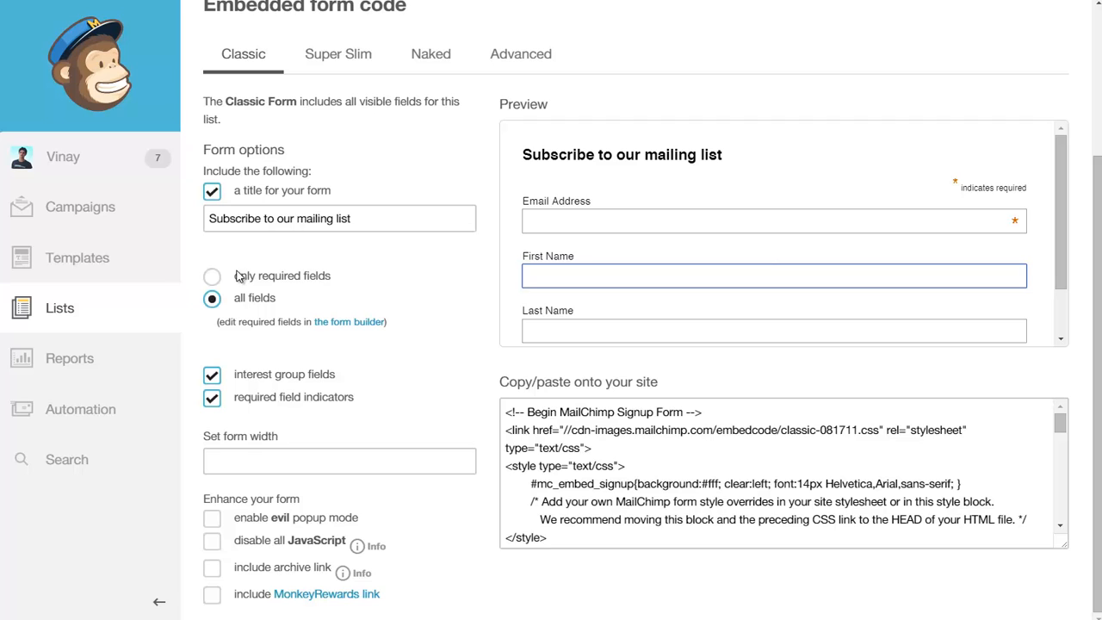
{"action": "left_click", "coordinate": [212, 275]}
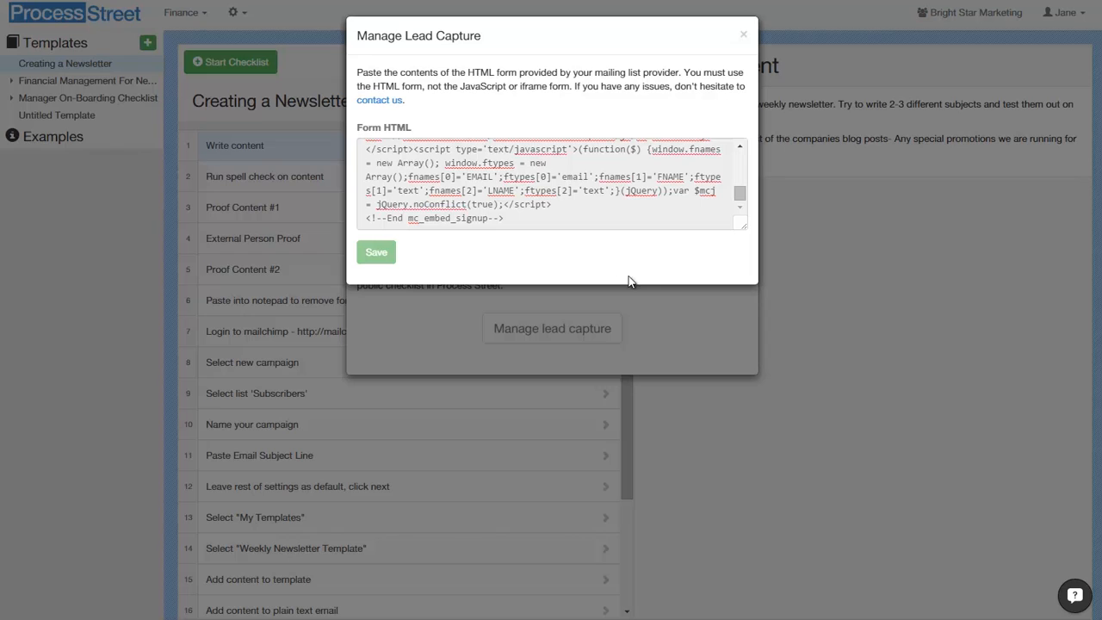
- Save the pasted MailChimp form HTML in the Manage Lead Capture dialog
{"action": "left_click", "coordinate": [376, 251]}
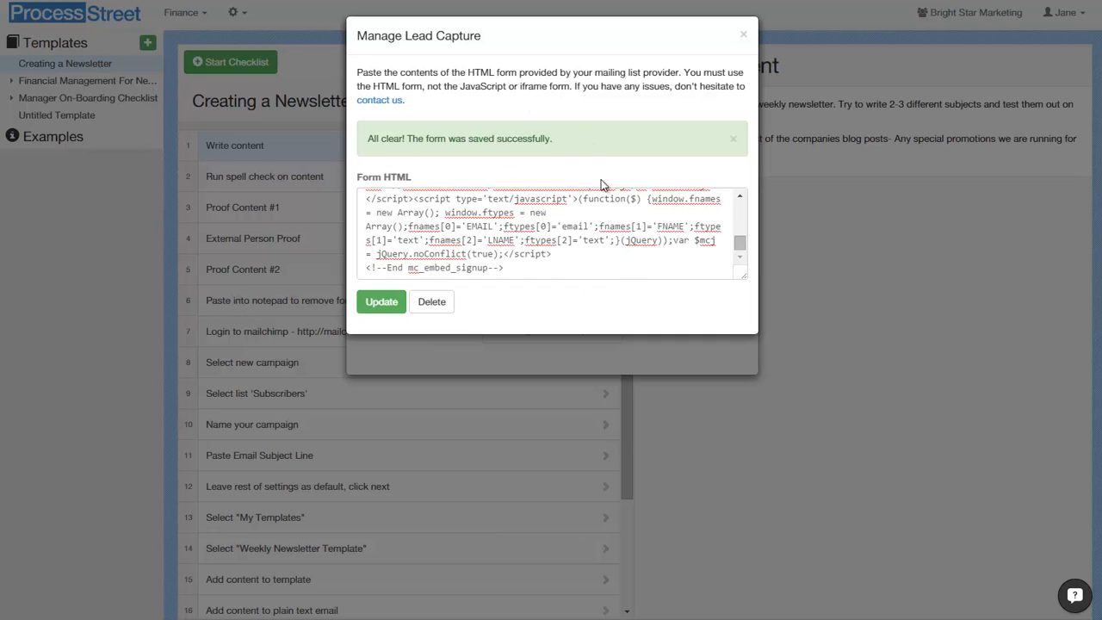
{"action": "mouse_move", "coordinate": [697, 113]}
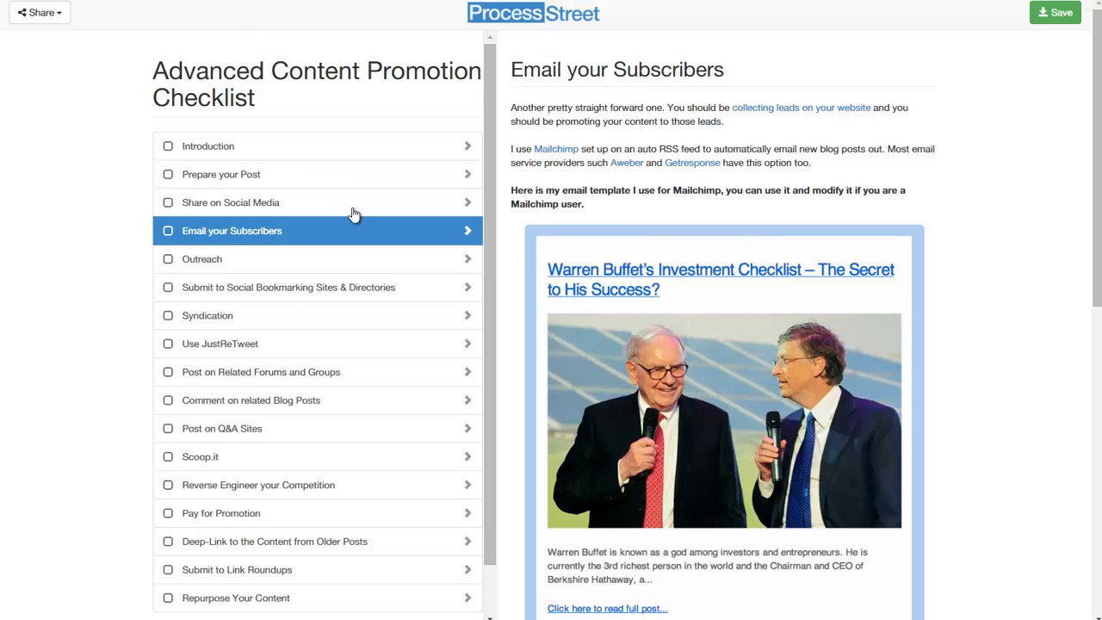
- Open the public Advanced Content Promotion Checklist at 'Email your Subscribers'
{"action": "left_click", "coordinate": [168, 230]}
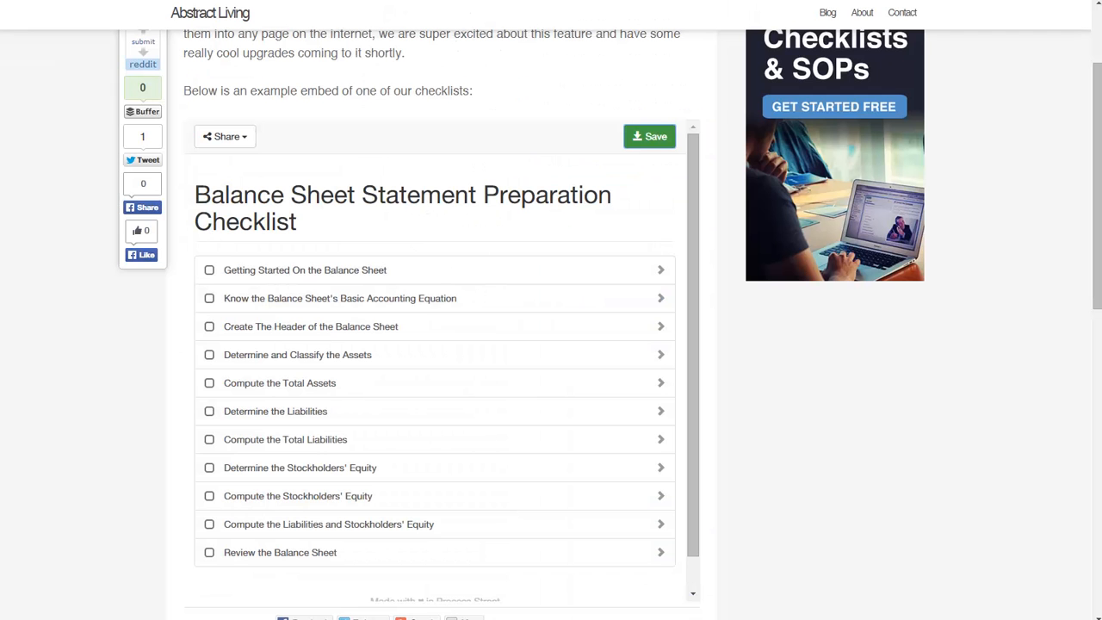
{"action": "mouse_move", "coordinate": [455, 241]}
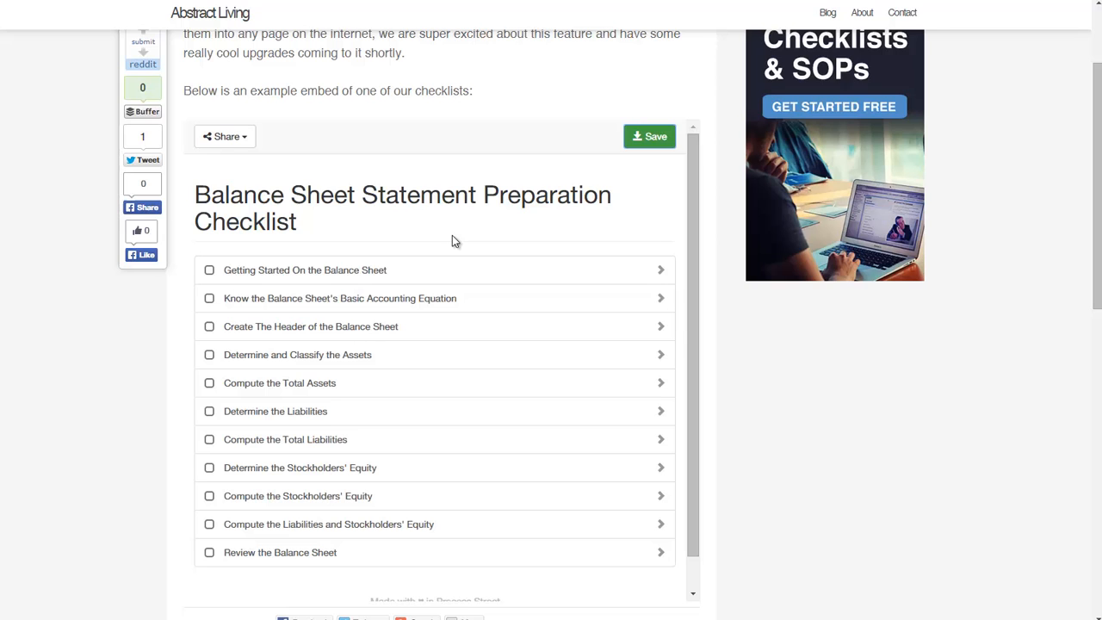
{"action": "mouse_move", "coordinate": [594, 79]}
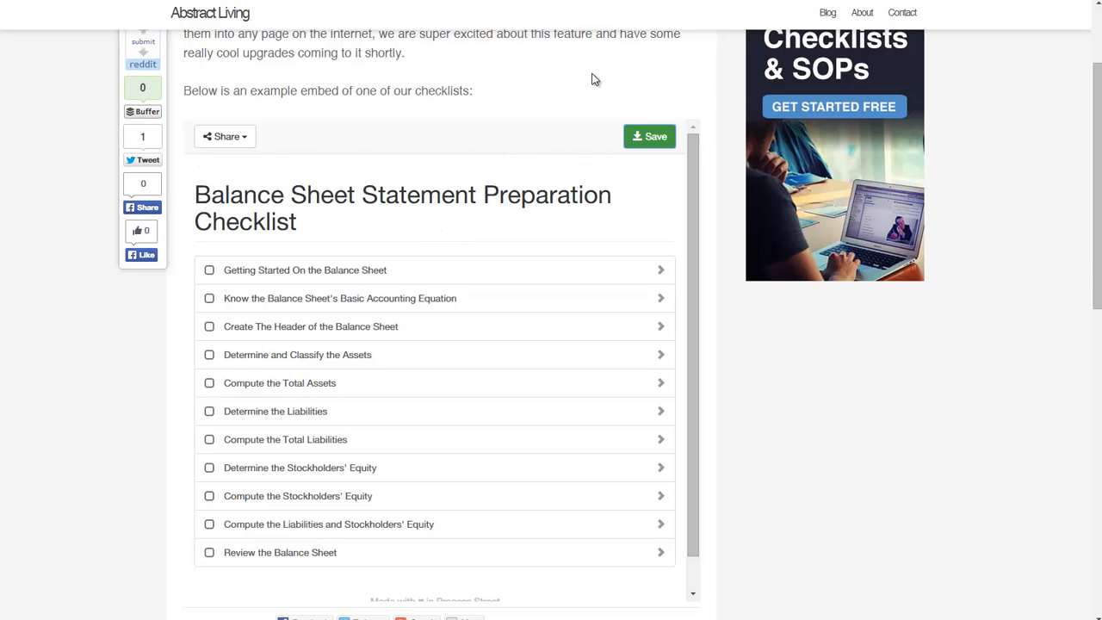
- Scroll the Abstract Living 'Embedded Checklists' post to view the embedded checklist
{"action": "scroll", "scroll_direction": "up", "scroll_amount": 3}
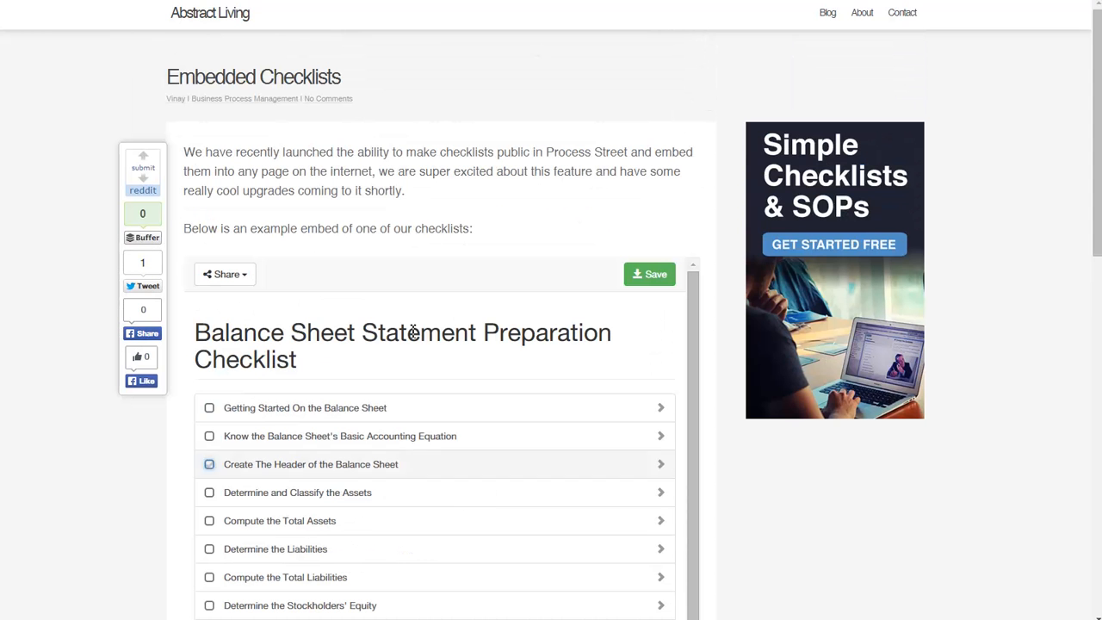
{"action": "scroll", "scroll_direction": "down", "scroll_amount": 3}
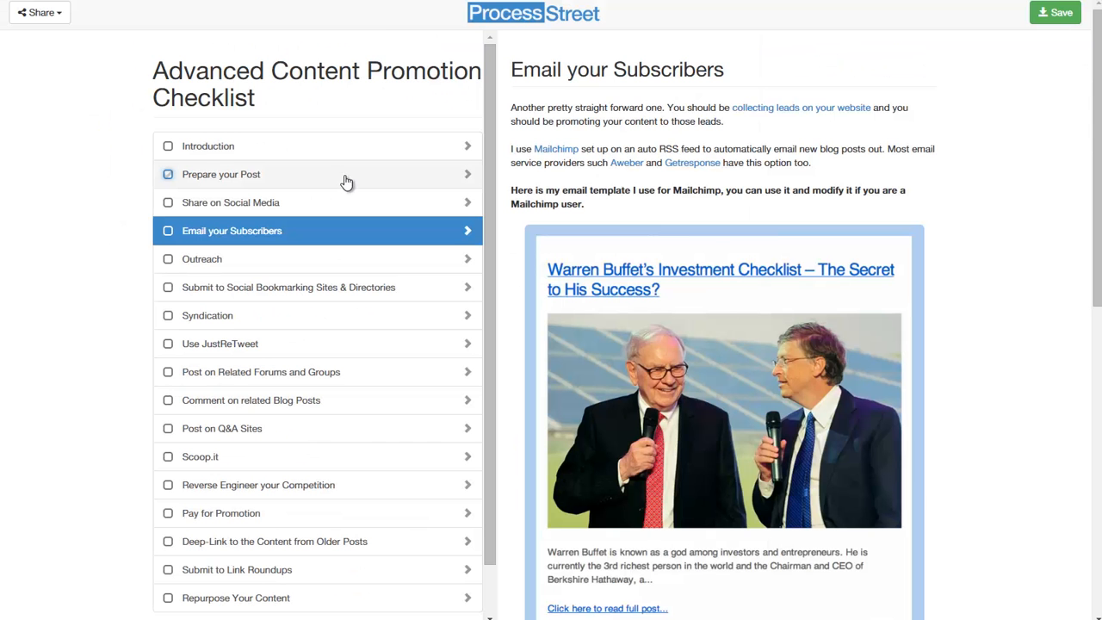
{"action": "mouse_move", "coordinate": [351, 176]}
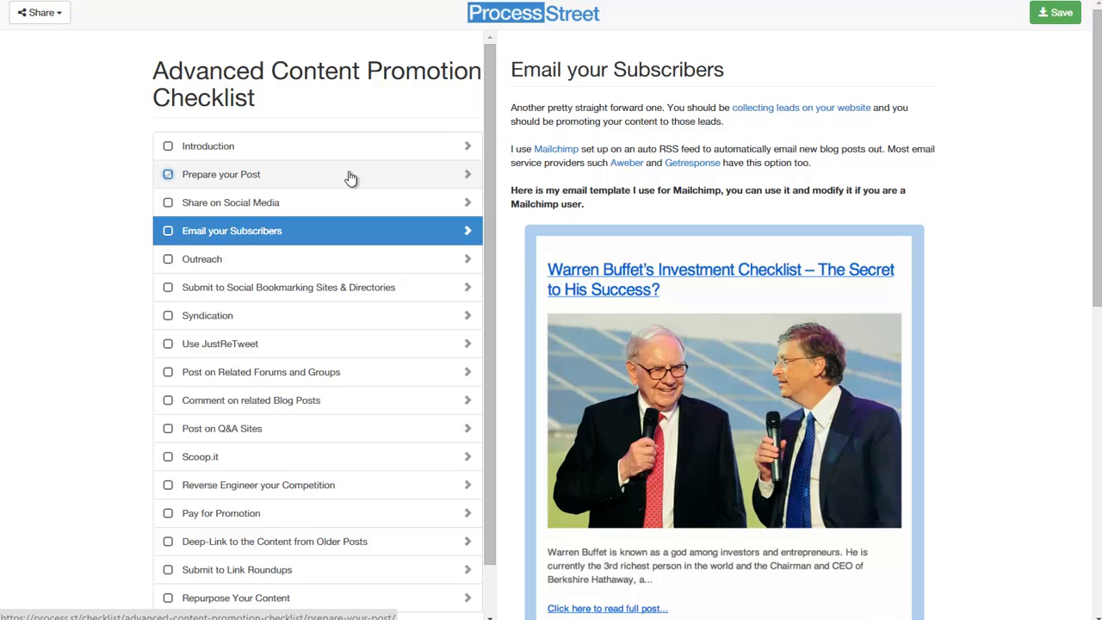